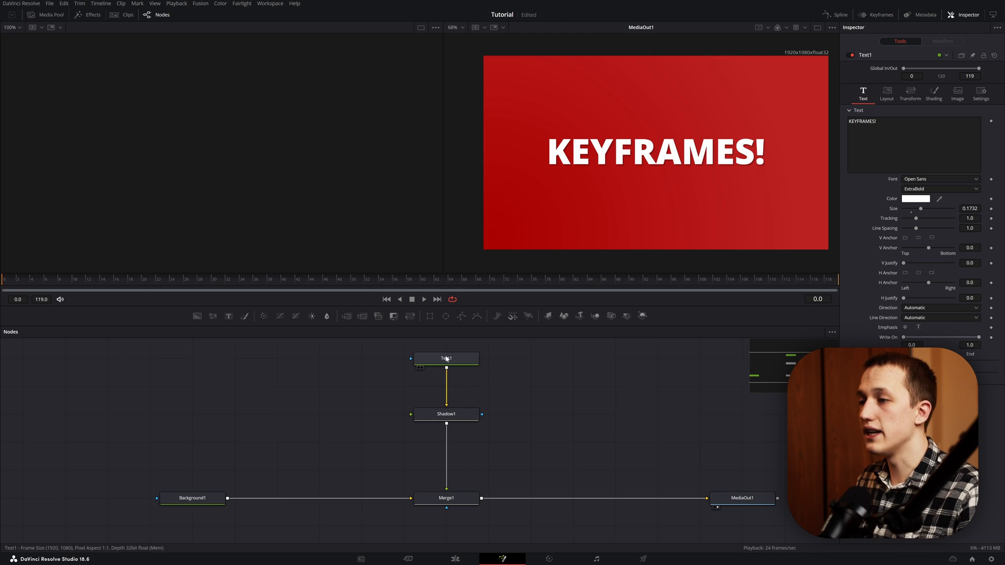
# - Keyframe Text1's Center Y at -0.08 on frame 0 so the title sits below the frame
pyautogui.click(887, 94)
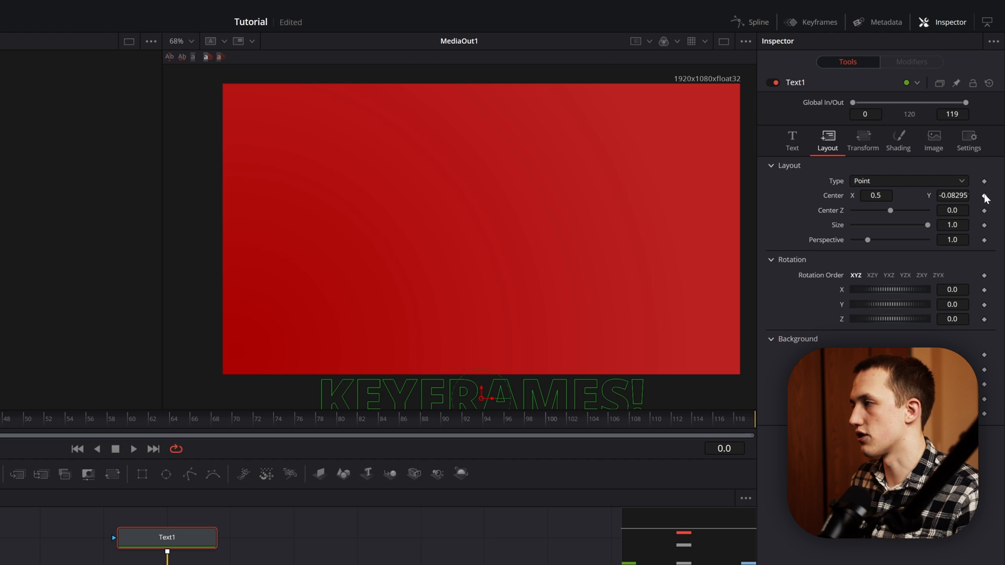
pyautogui.click(984, 196)
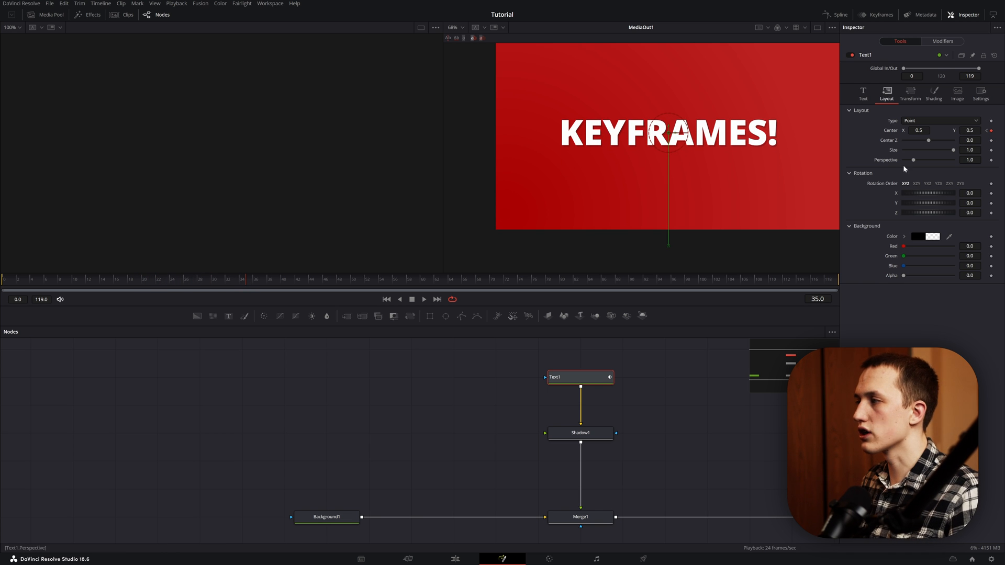
pyautogui.moveTo(278, 281)
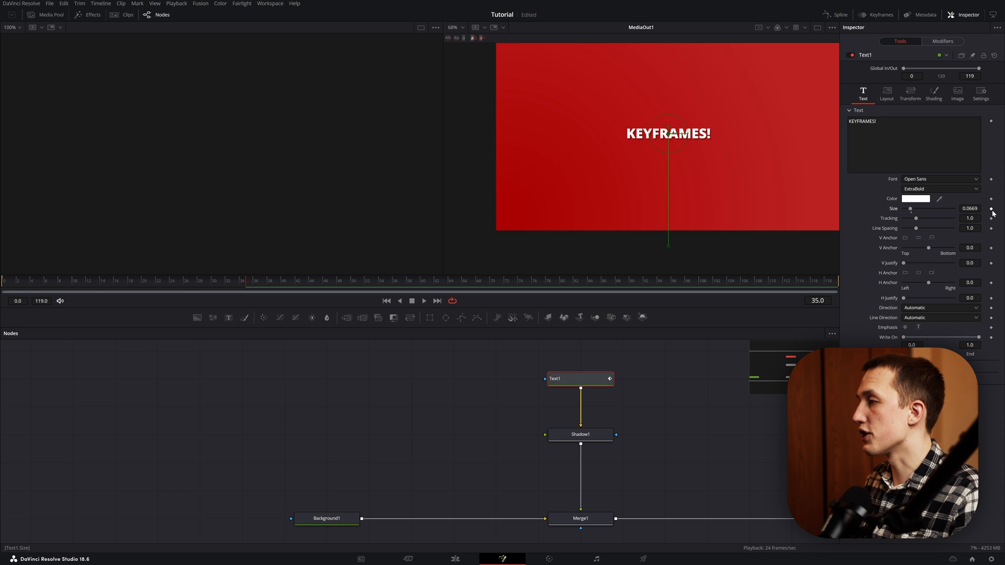
# - Keyframe the small text Size of 0.0669 at frame 35, growing to 0.252 by frame 60
pyautogui.click(420, 284)
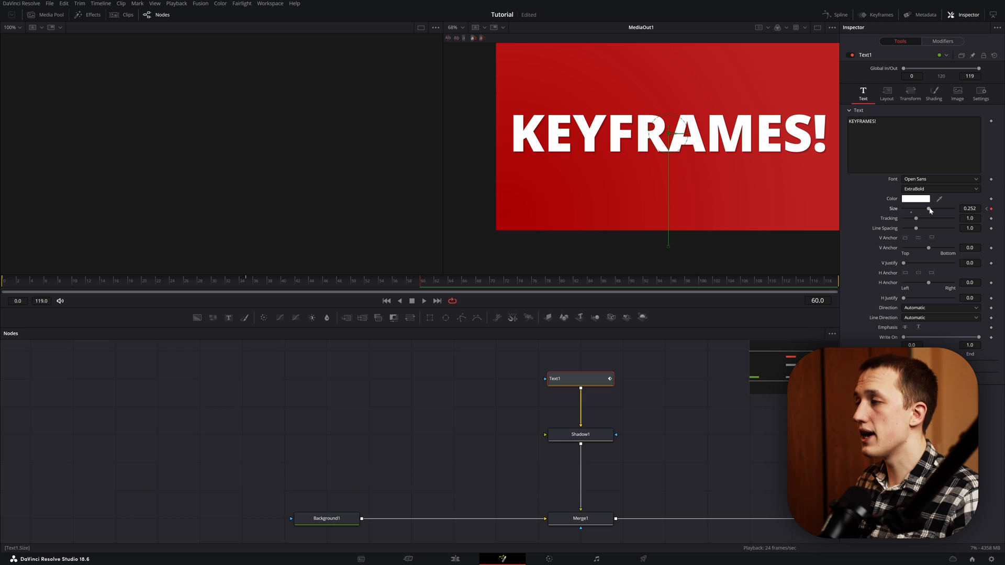
pyautogui.moveTo(887, 180)
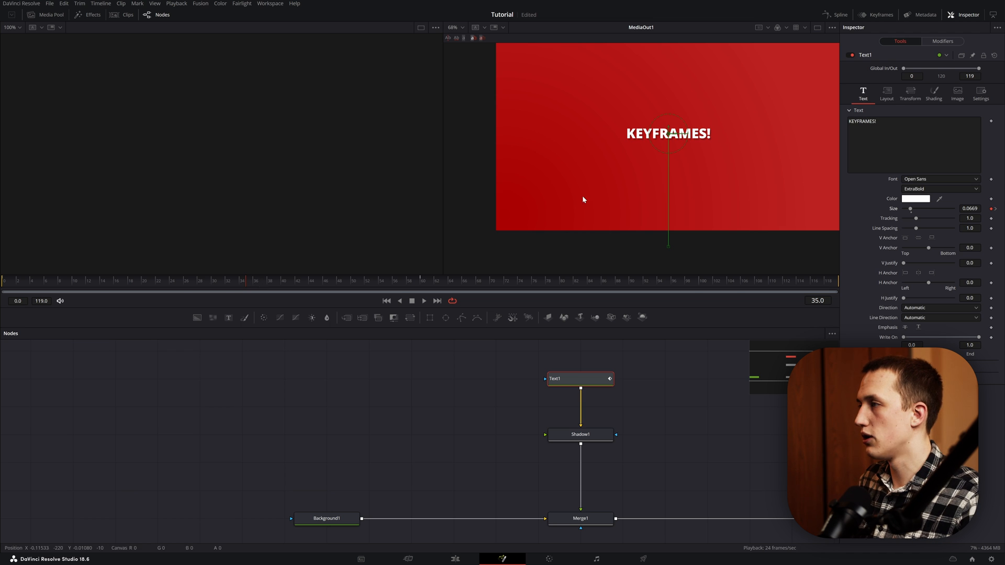
# - Keyframe Rotation Z from 0 at frame 35 to 360 at frame 60, then return to frame 35
pyautogui.click(885, 94)
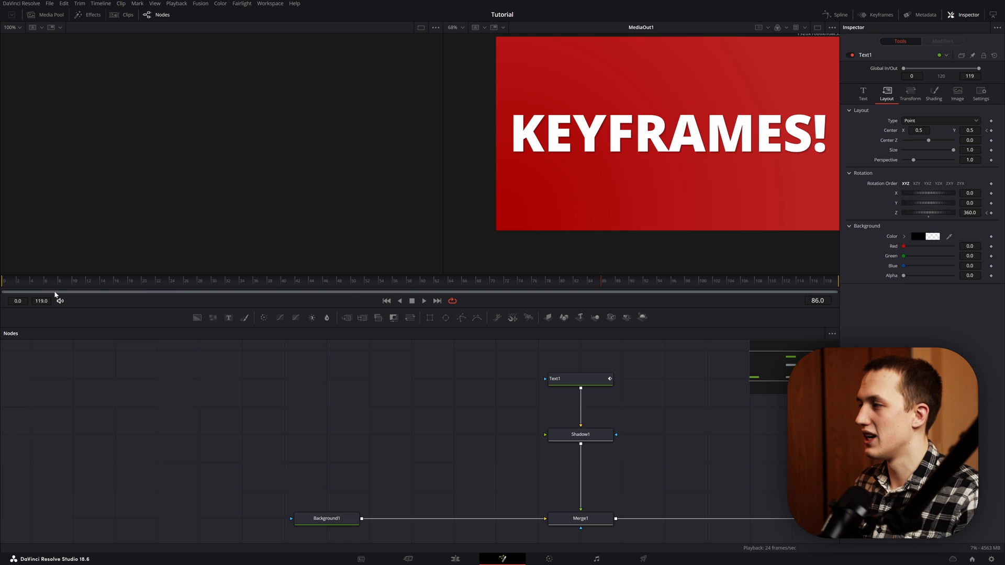
pyautogui.click(579, 379)
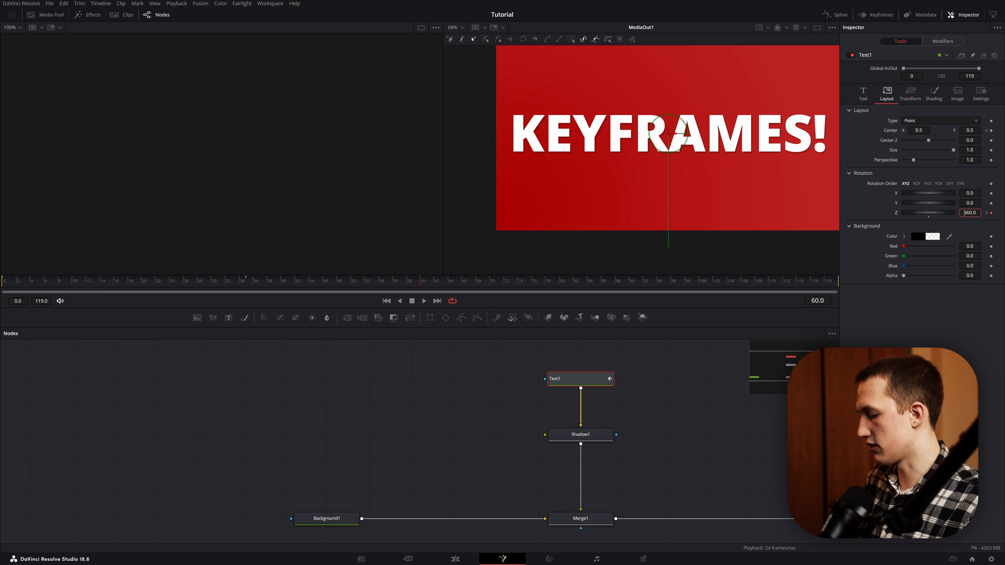
pyautogui.click(248, 280)
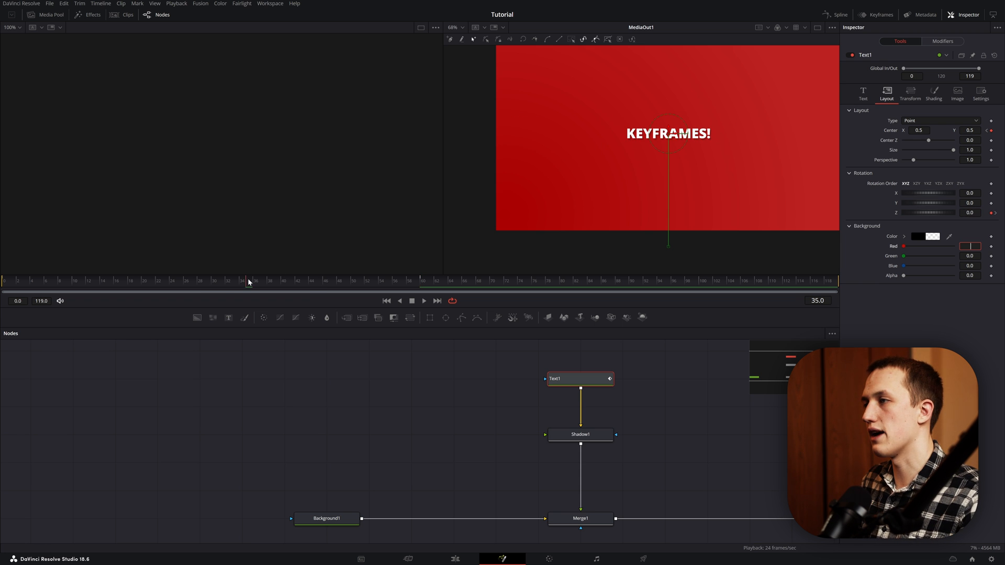
pyautogui.click(423, 301)
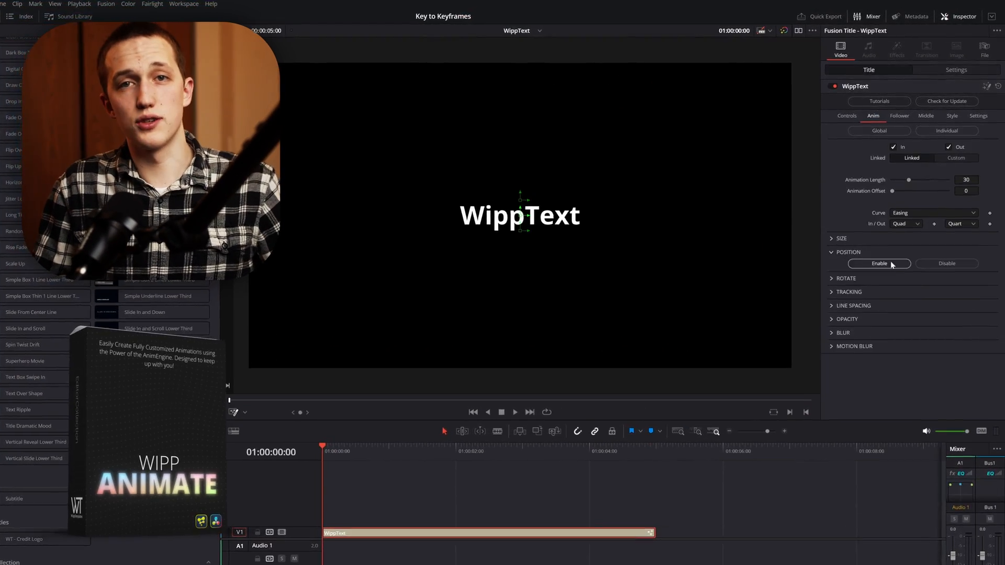
# - Enable WippText Position animation, set Resting Size 0.189 and Rotate Animation Offset 19
pyautogui.click(947, 135)
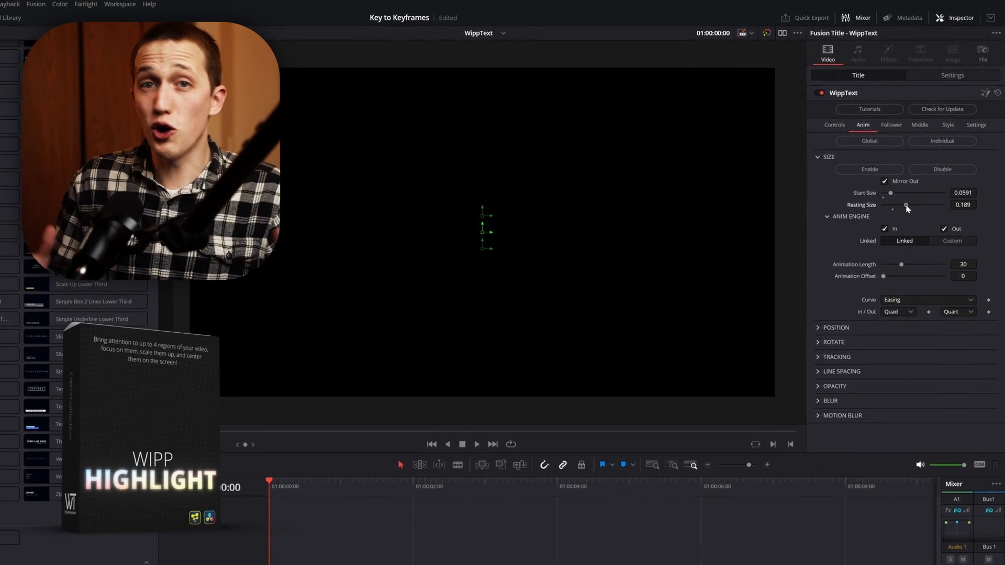
pyautogui.click(834, 355)
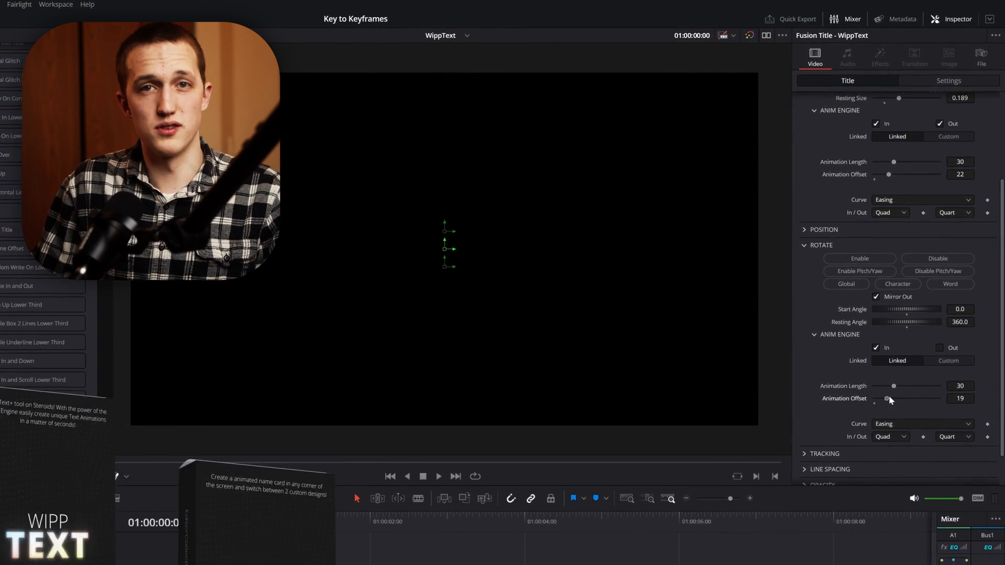
pyautogui.click(438, 476)
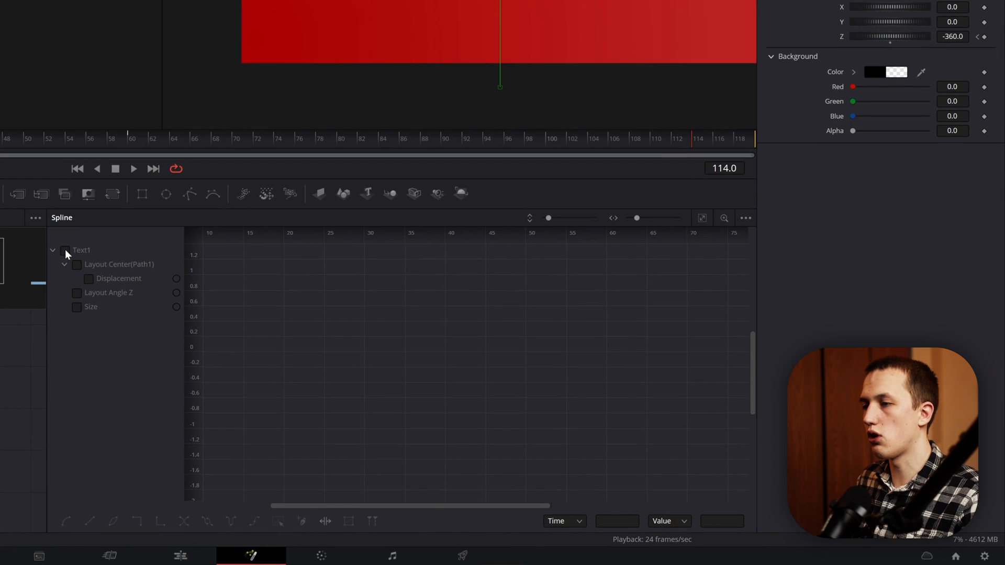
# - Show Text1's Displacement, Angle Z and Size curves in the Spline editor
pyautogui.click(64, 250)
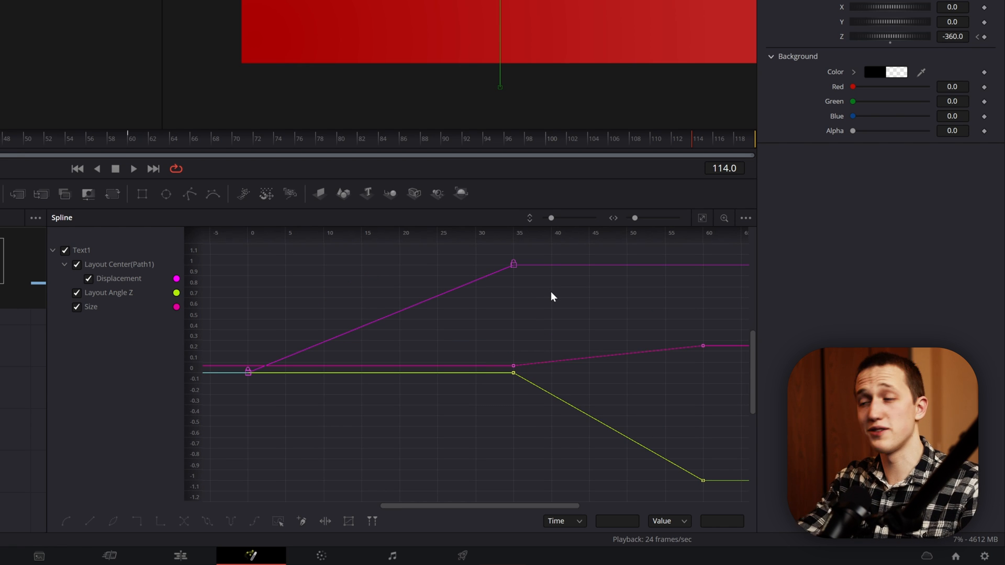
pyautogui.moveTo(509, 270)
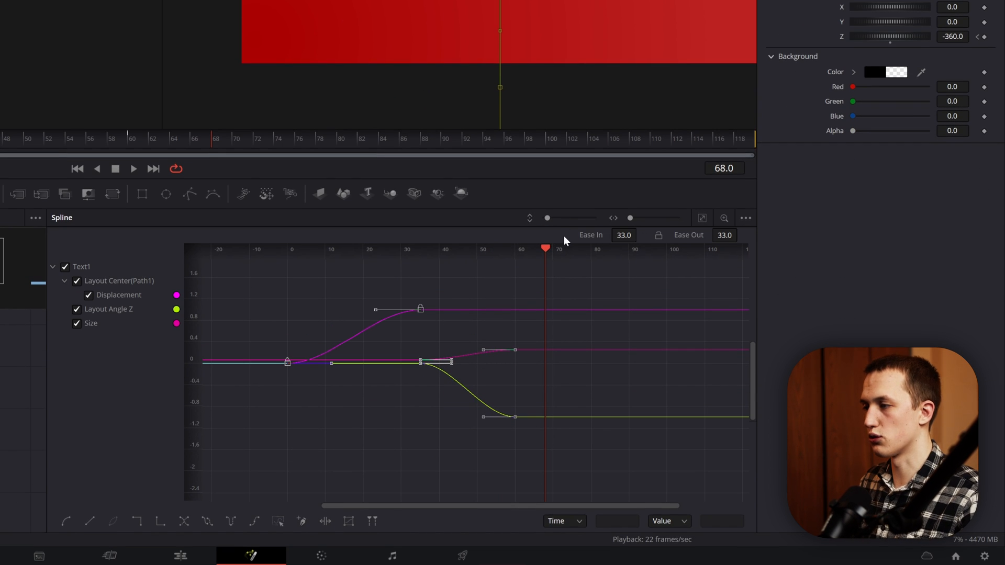
# - Smooth all keyframes with Ease In/Out of 33 on the position, spin and size curves
pyautogui.click(640, 231)
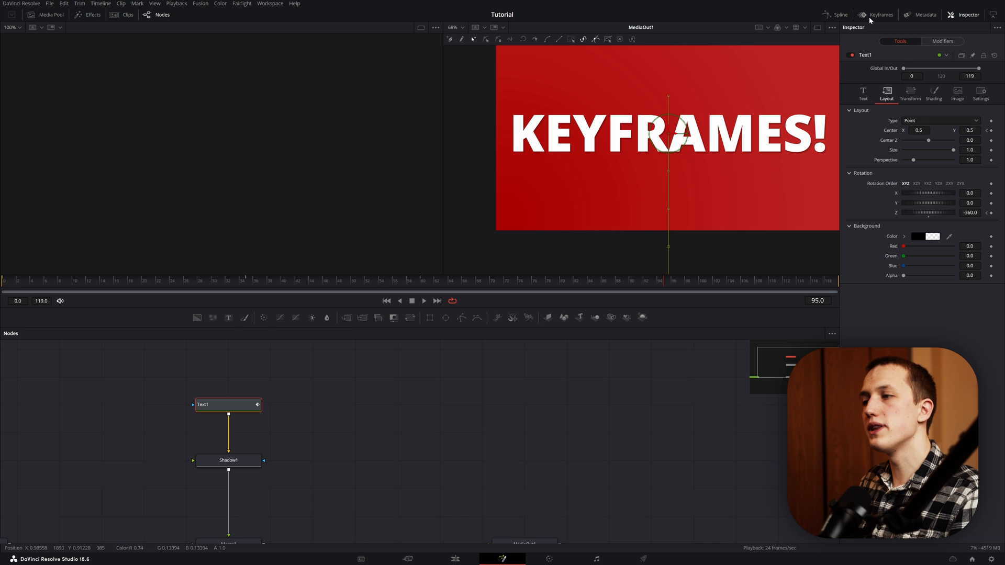
# - Show the Keyframes timeline with Text1 expanded to list its animated tracks
pyautogui.click(879, 14)
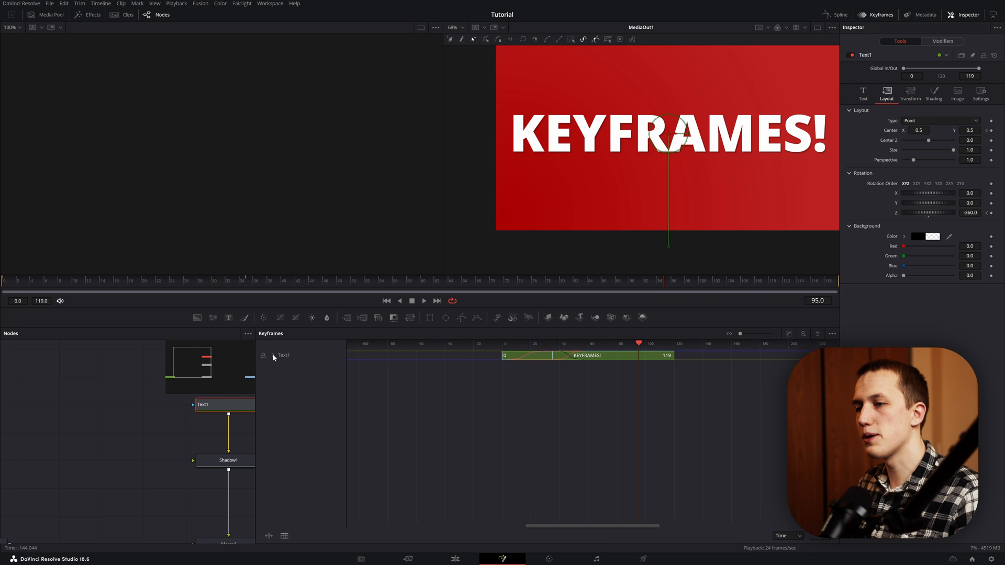
pyautogui.click(272, 355)
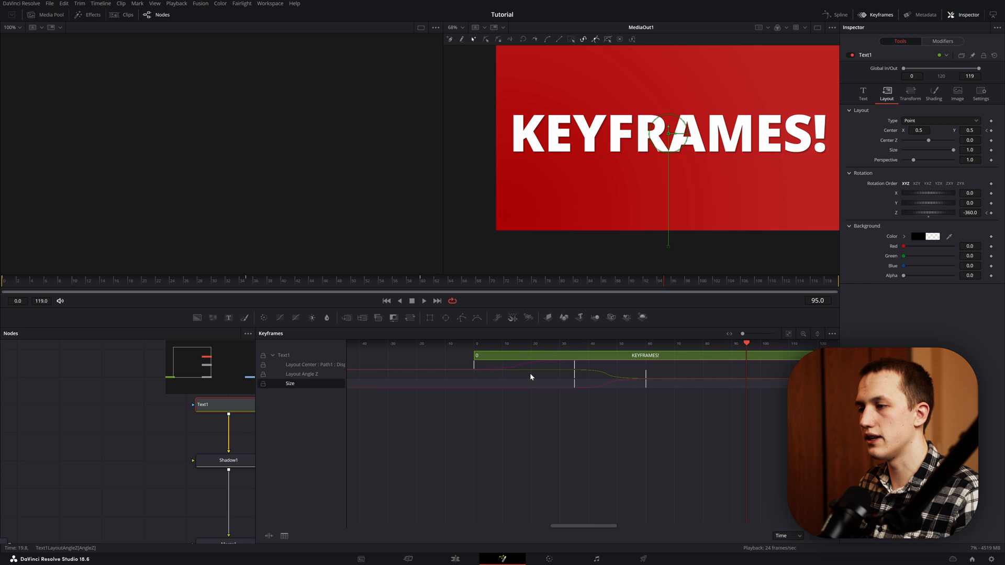
pyautogui.moveTo(663, 391)
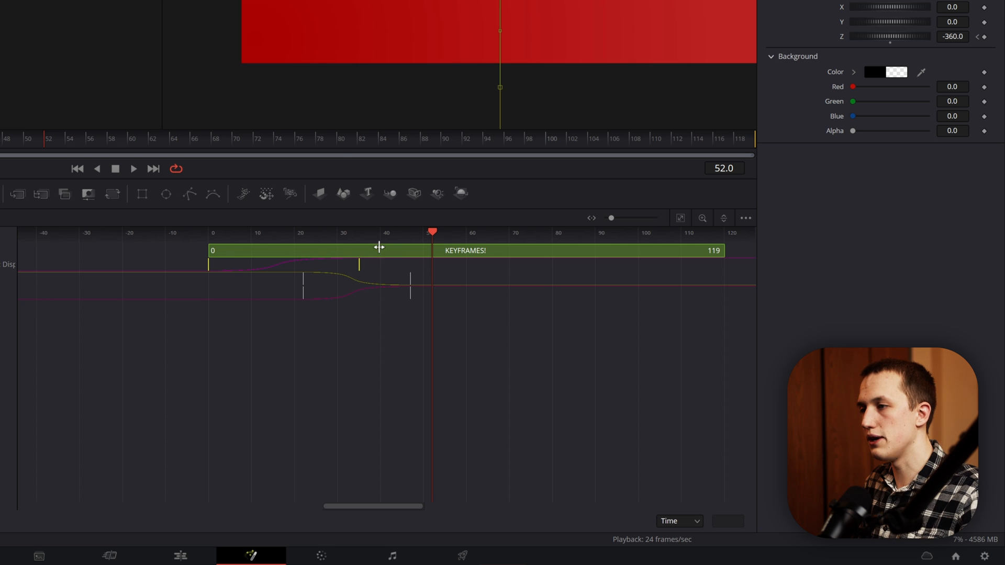
pyautogui.moveTo(468, 272)
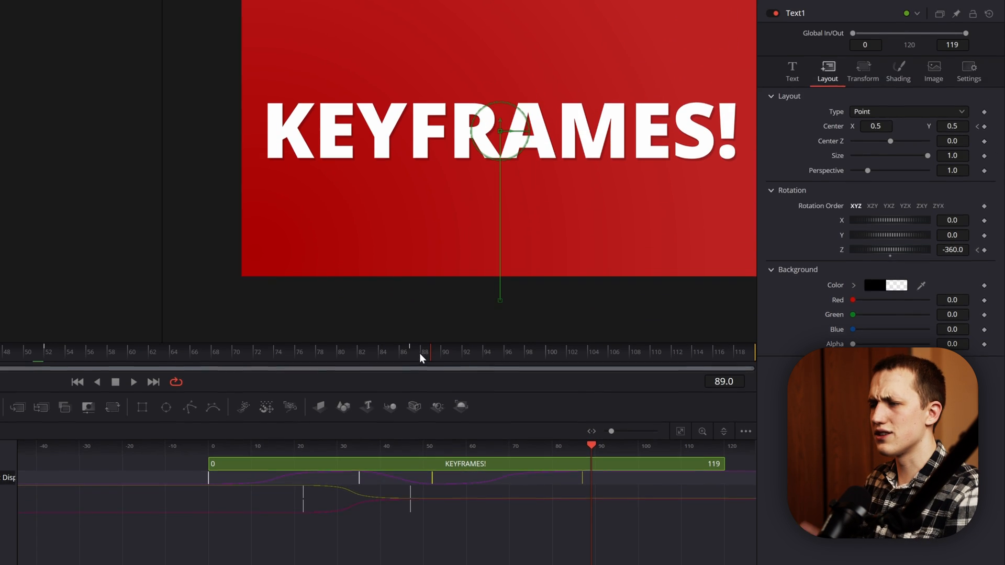
# - Preview around frame 88, select the keyframes after frame 50 and reverse them
pyautogui.click(352, 492)
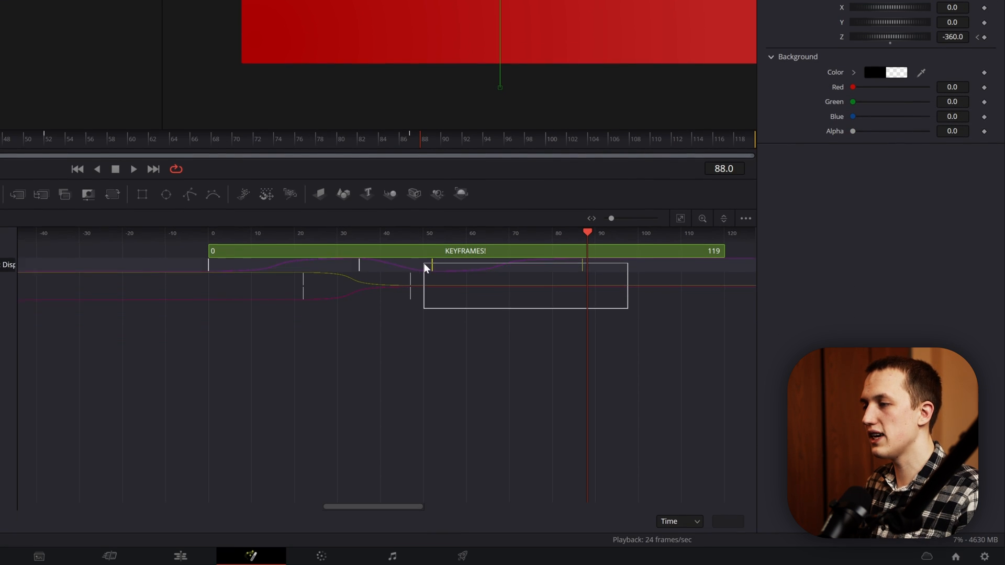
pyautogui.click(477, 394)
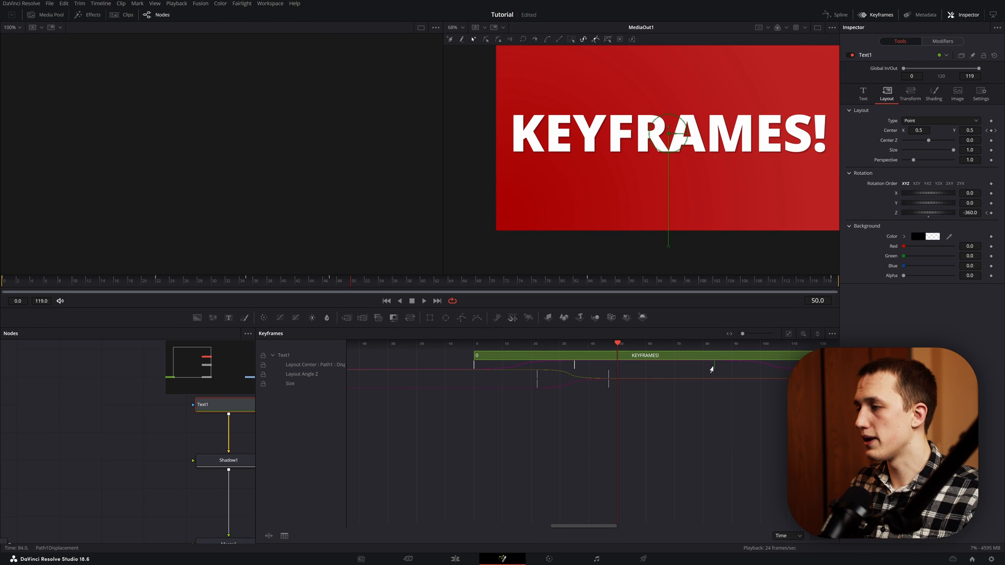
pyautogui.rightClick(711, 369)
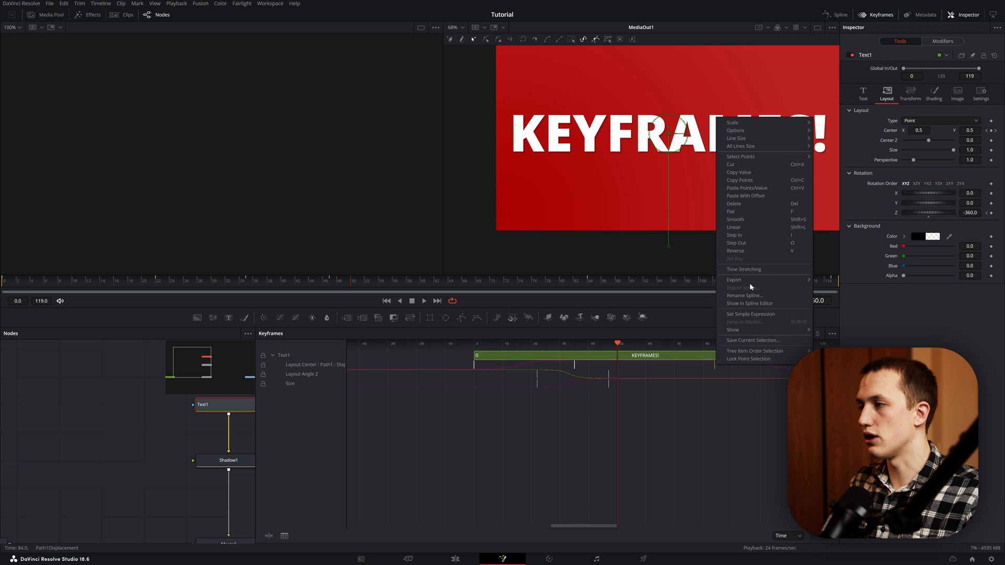
pyautogui.moveTo(749, 235)
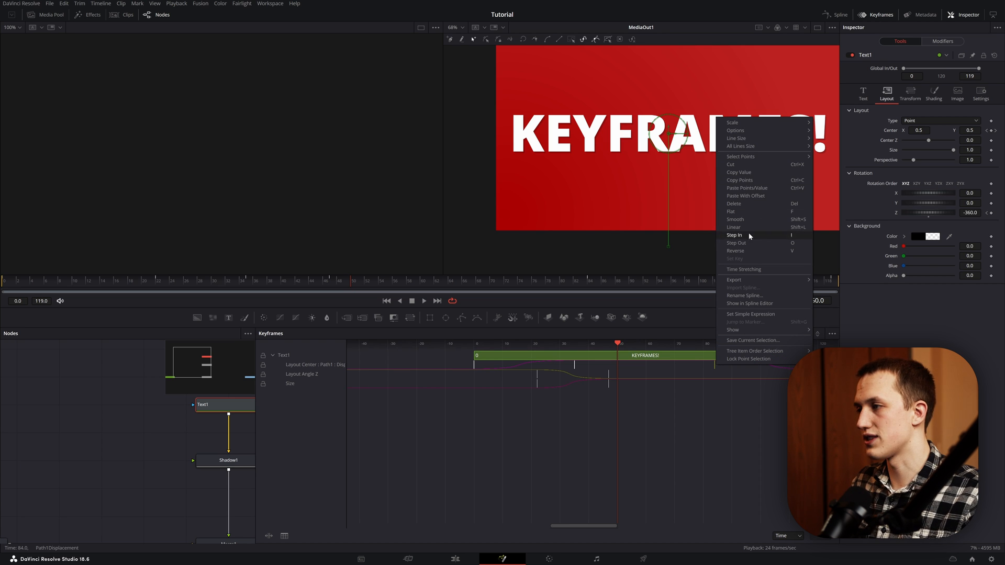
pyautogui.moveTo(756, 250)
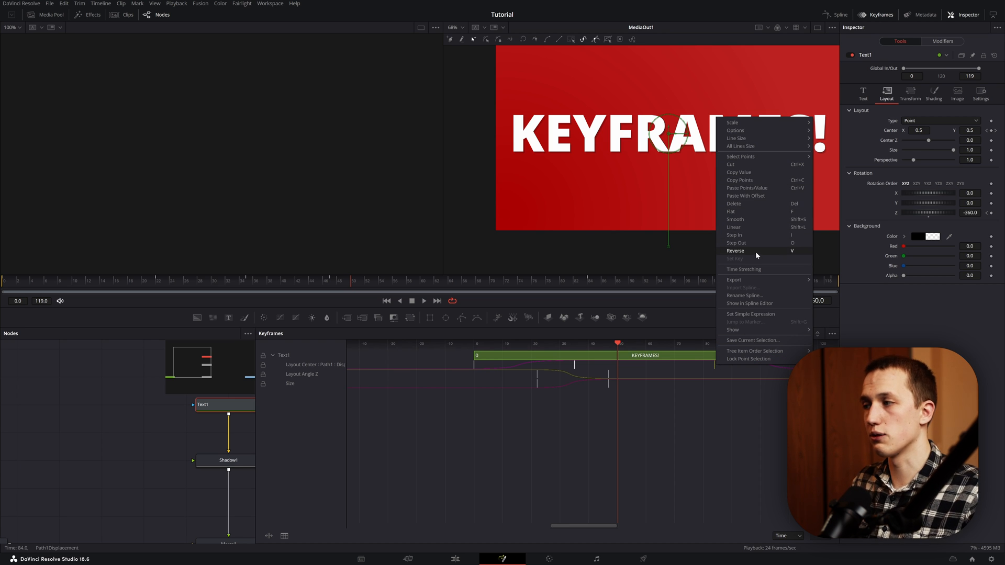
pyautogui.click(735, 251)
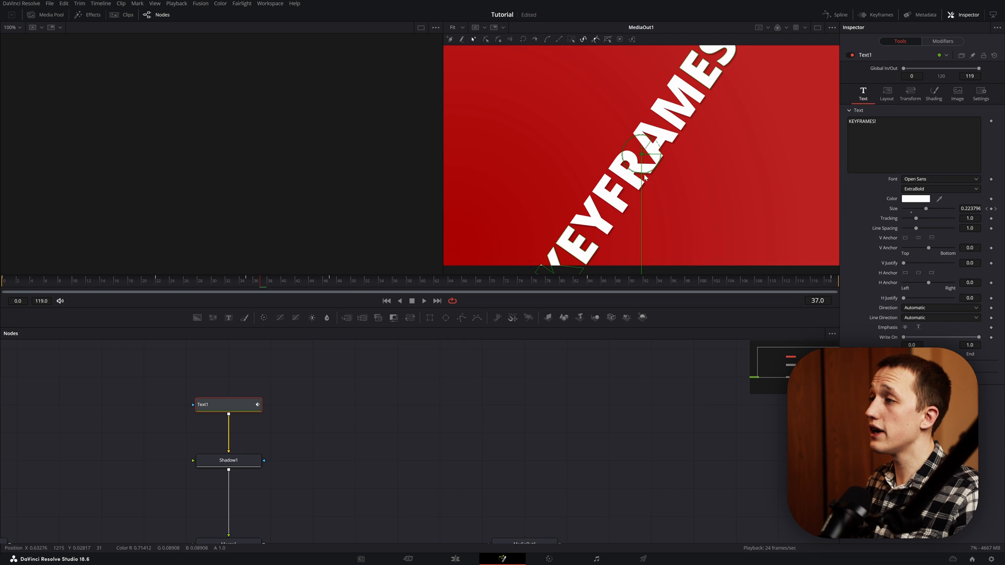
# - Enable Motion Blur in Text1's Settings so the spinning title smears
pyautogui.click(980, 95)
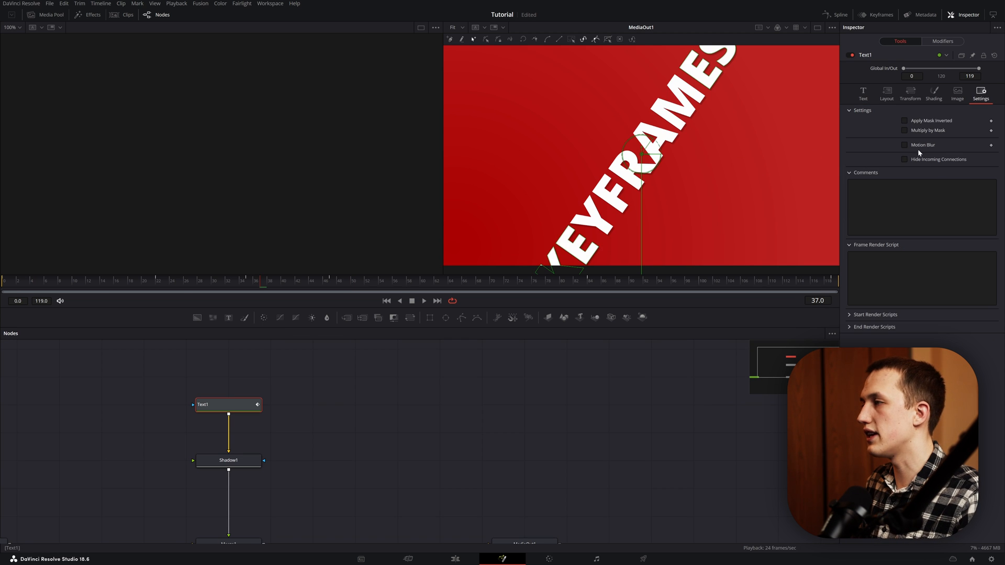
pyautogui.click(904, 145)
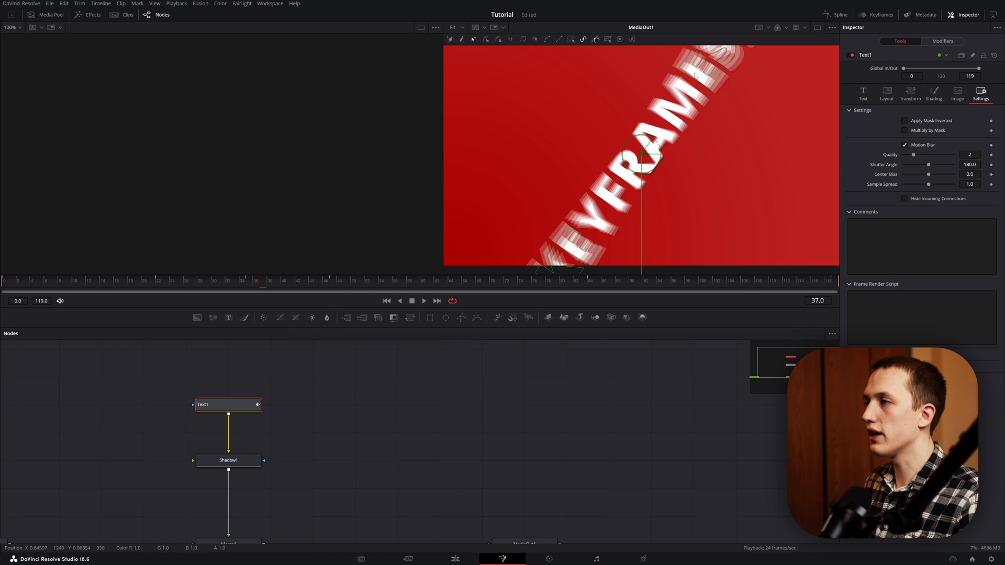